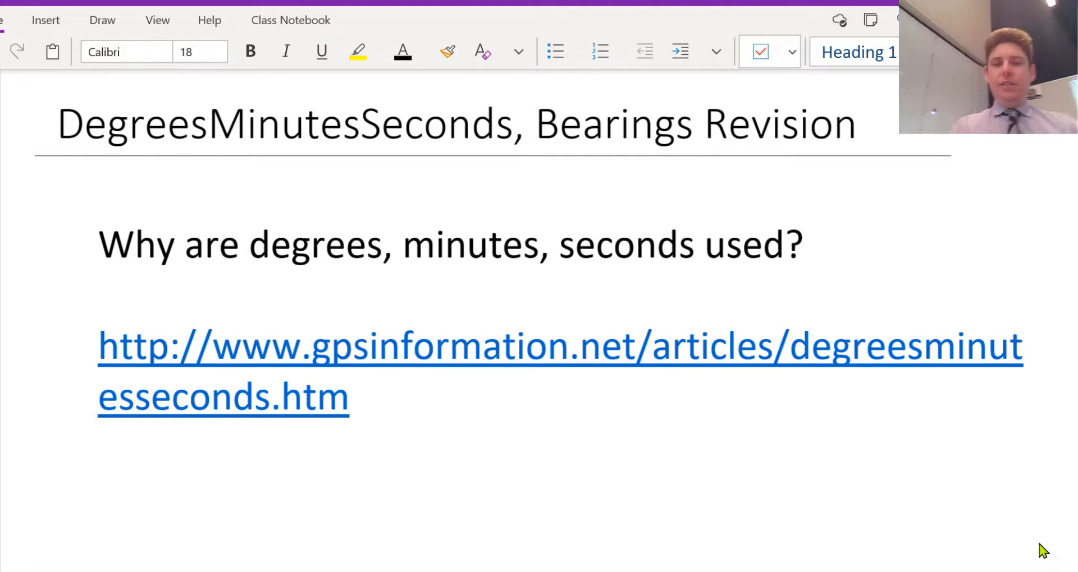
# Ink a bearing sketch with 015° 20′ 33″ and begin its decimal form 15. beneath
pyautogui.click(102, 19)
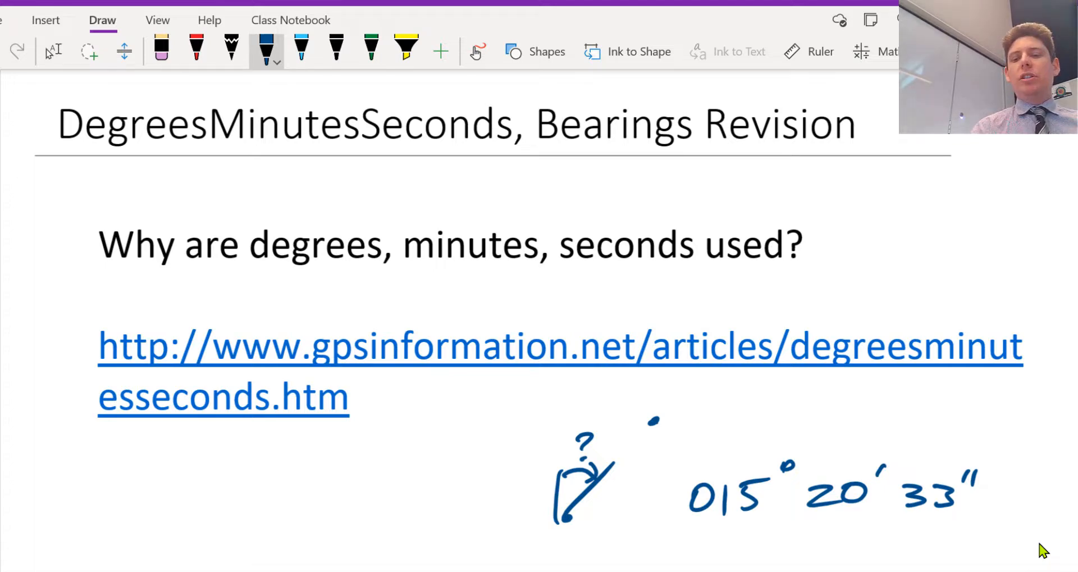
pyautogui.moveTo(694, 544); pyautogui.dragTo(763, 553)
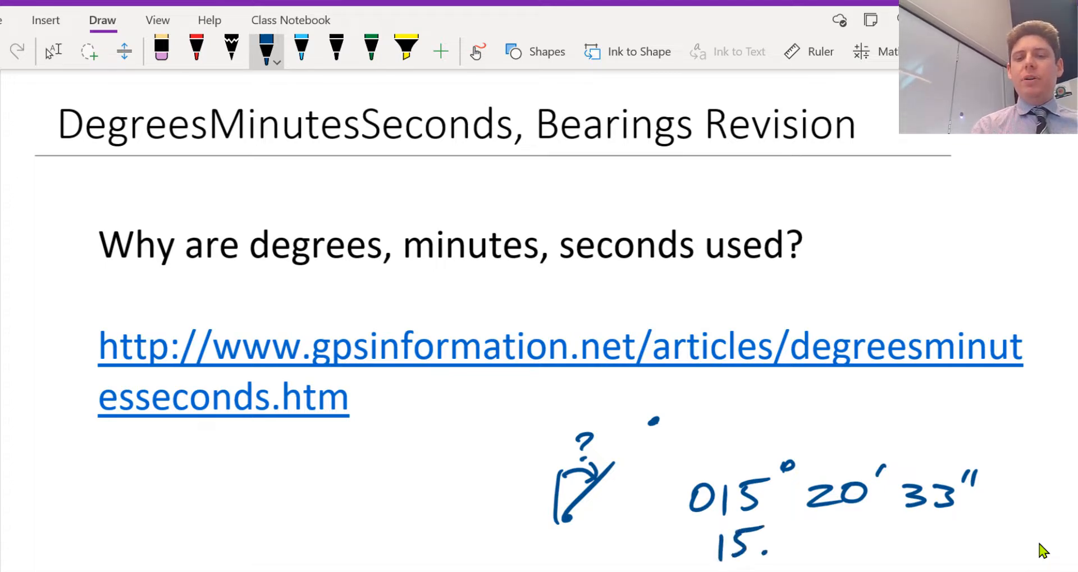
pyautogui.moveTo(776, 547); pyautogui.dragTo(815, 547)
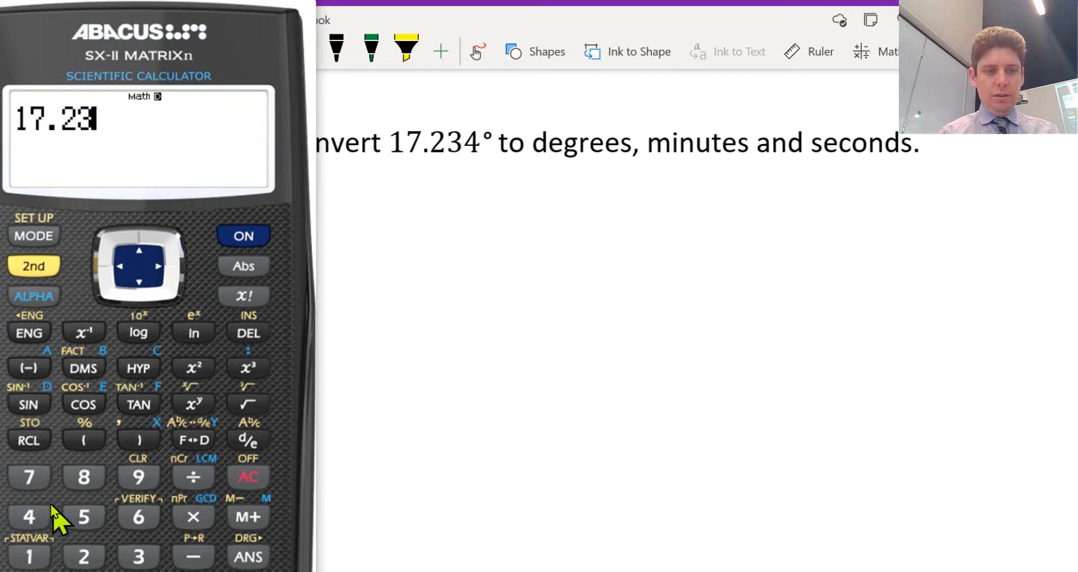
# Key Example 1's decimal angle 17.234 into the calculator
pyautogui.click(83, 368)
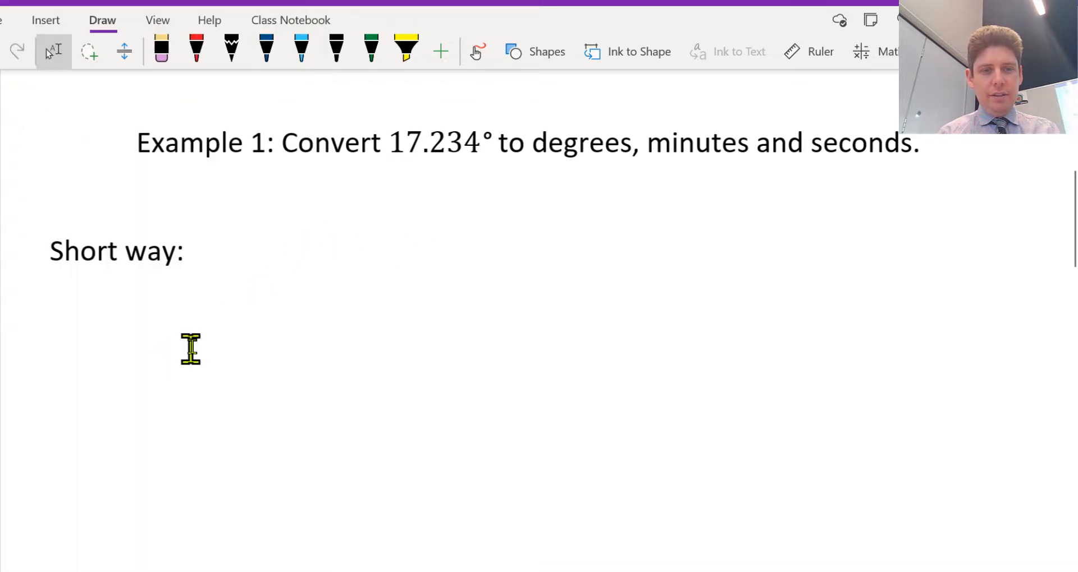
# Note 'On calc' with the result 17.234°=17° followed by 14 minutes
pyautogui.write('On cal')
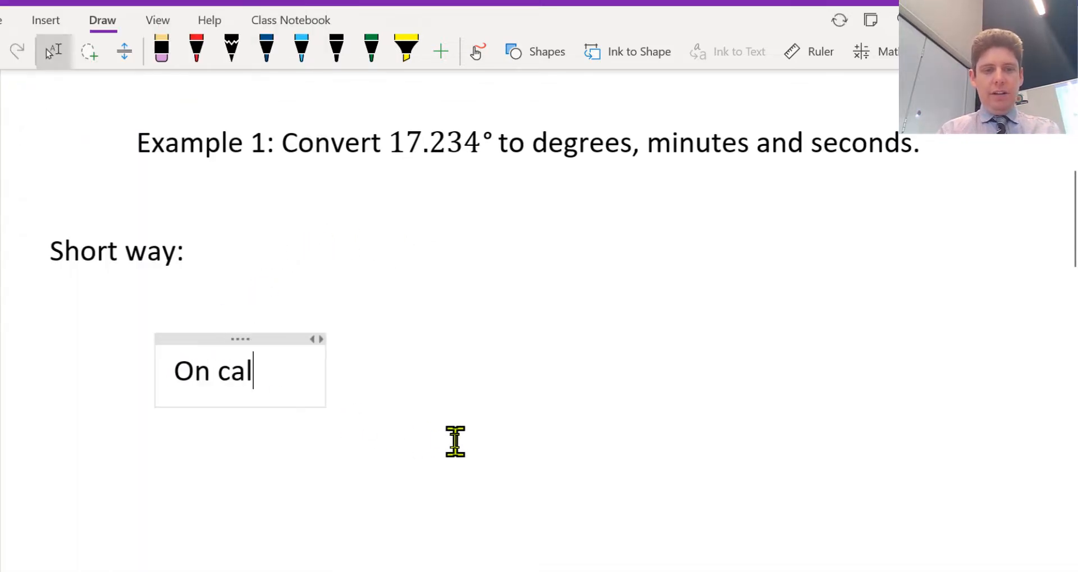
pyautogui.write('c')
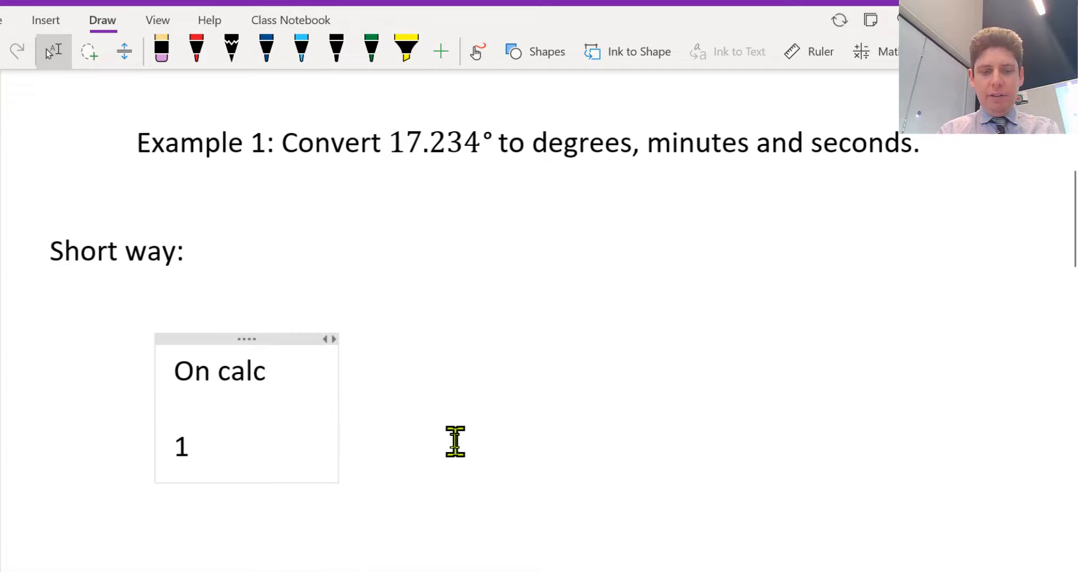
pyautogui.write('7.234°=17°')
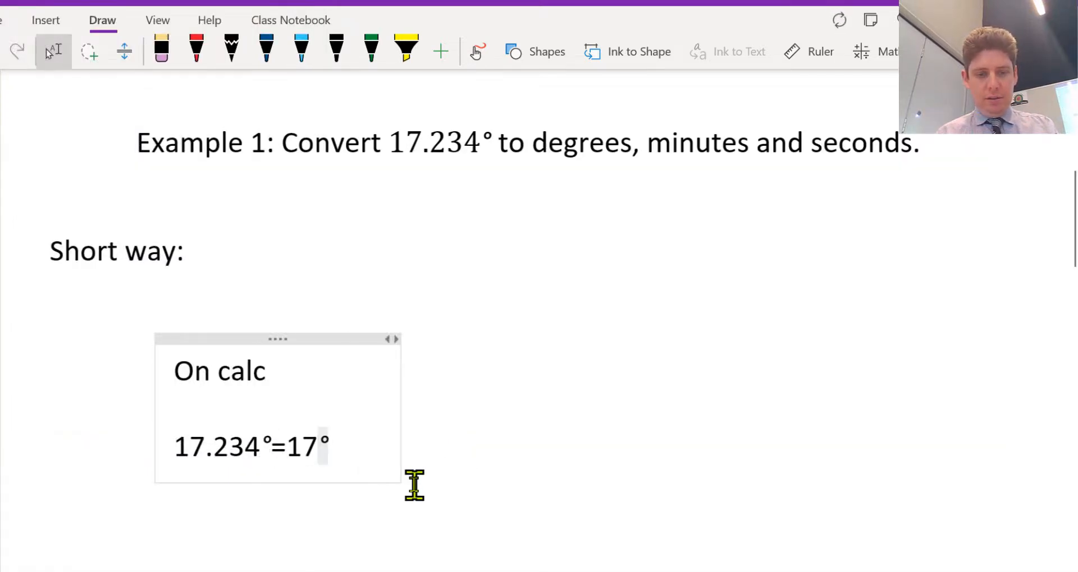
pyautogui.scroll(-3)
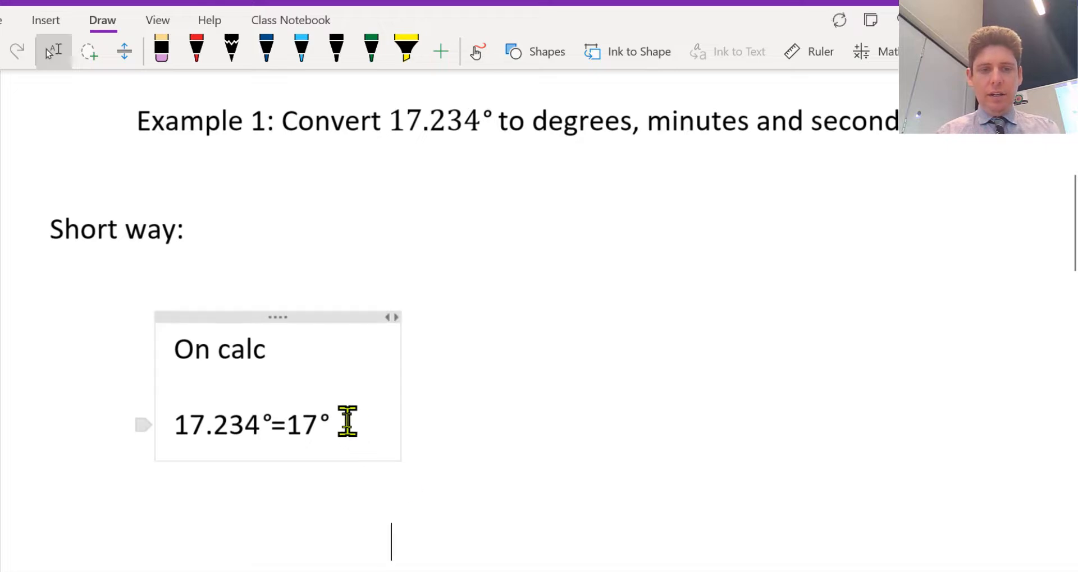
pyautogui.write('14')
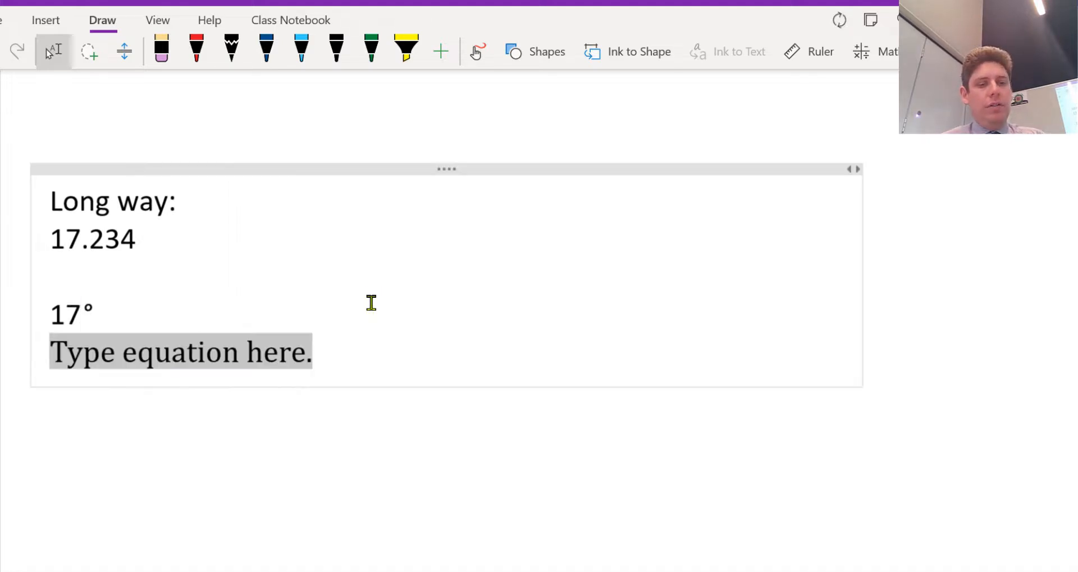
# Write the long-way line 0.234*60=14.04 and add 14' after 17°
pyautogui.write('0')
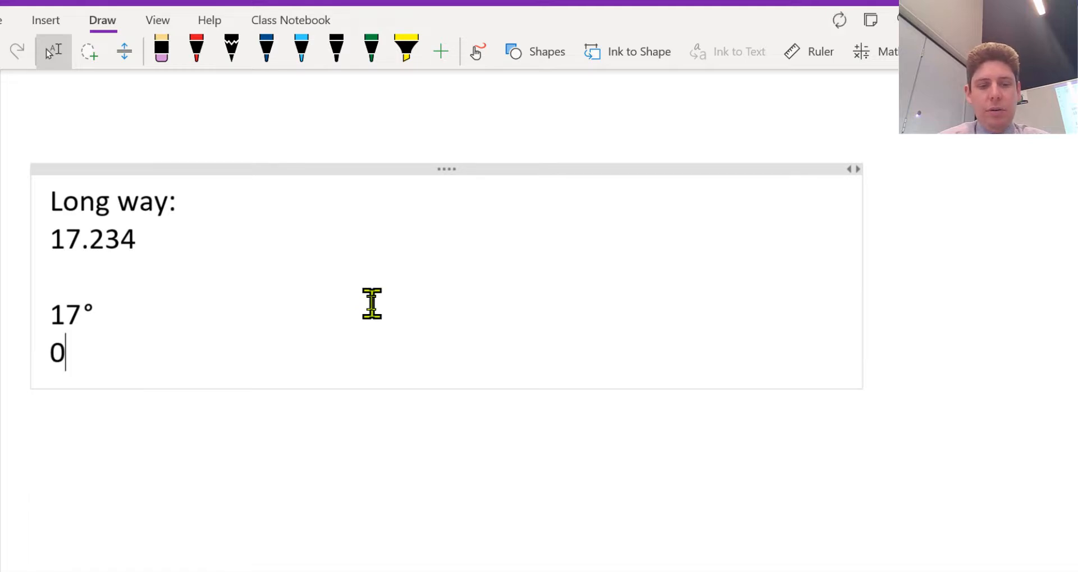
pyautogui.write('.234')
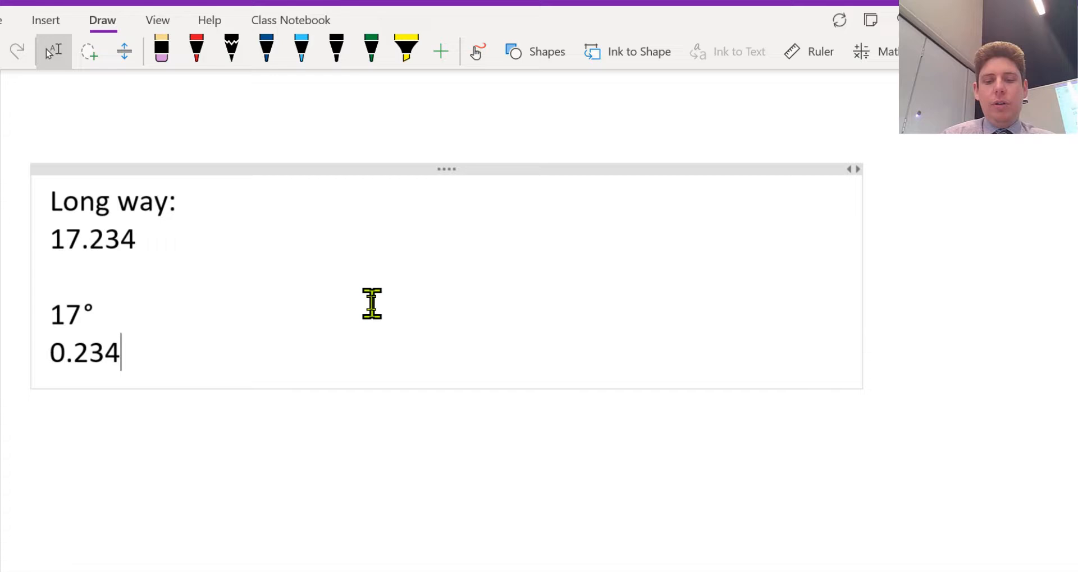
pyautogui.write('*60')
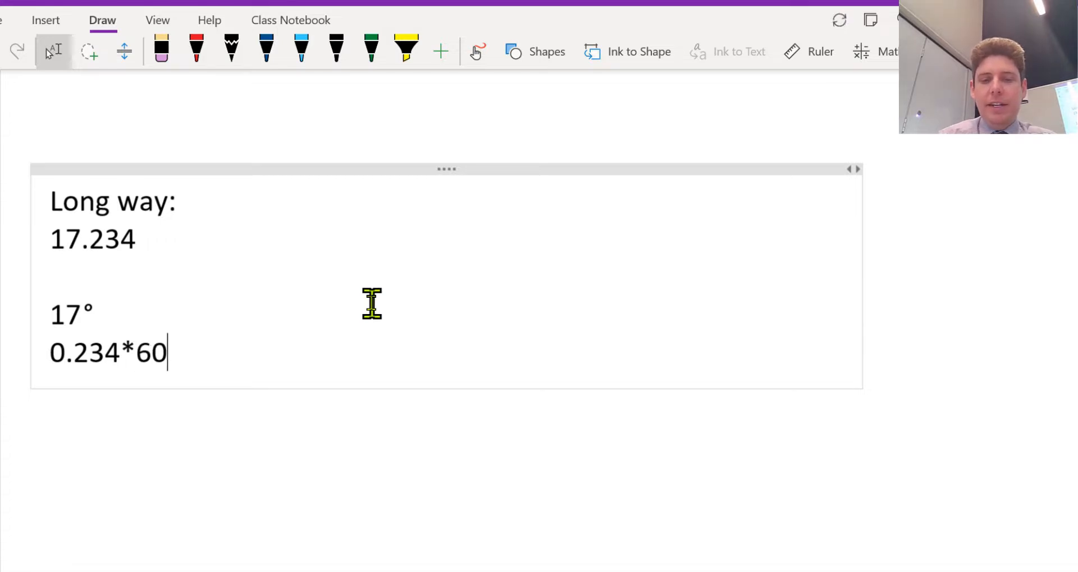
pyautogui.write('=14.04')
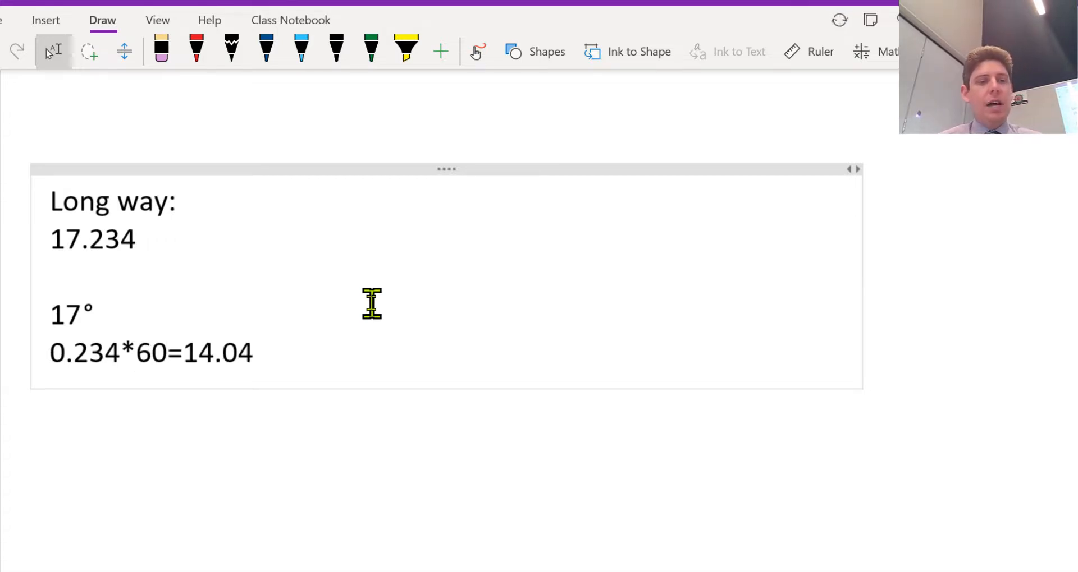
pyautogui.write('17°')
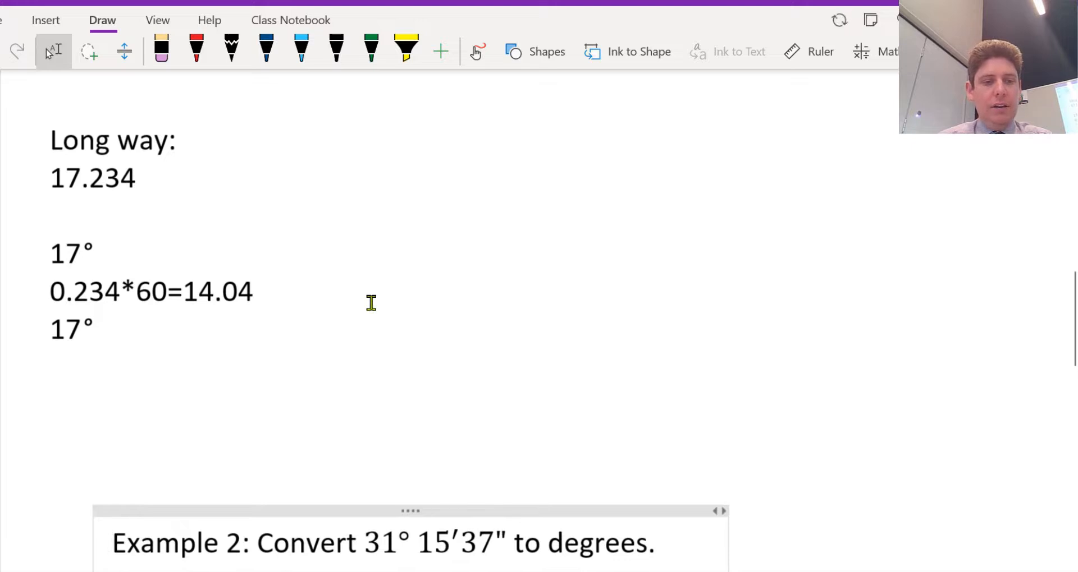
pyautogui.scroll(-3)
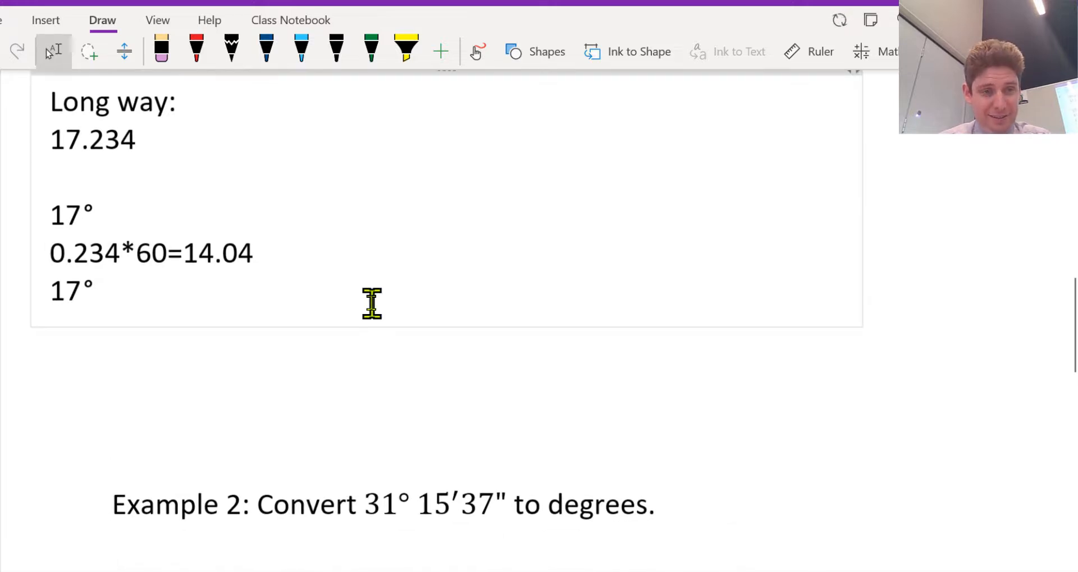
pyautogui.click(96, 290)
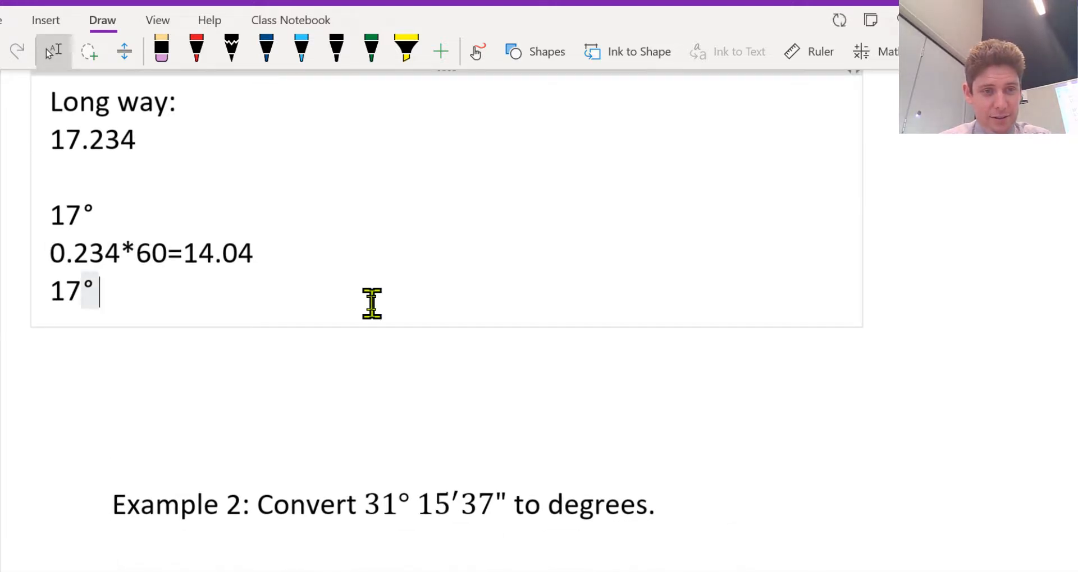
pyautogui.write('14')
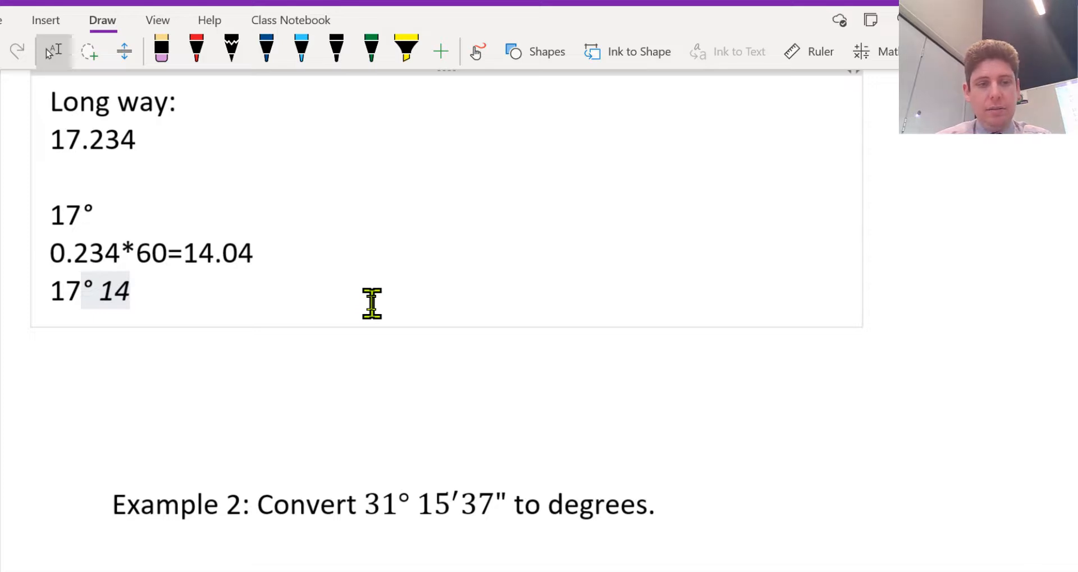
pyautogui.write("'")
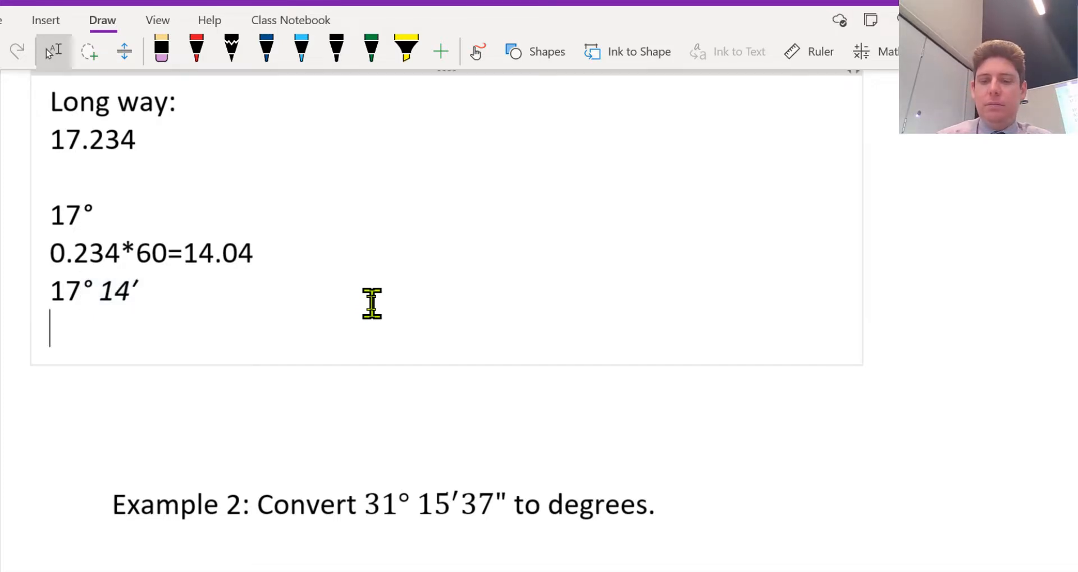
# Add the seconds working line 0.04*60=2.4
pyautogui.write('0.')
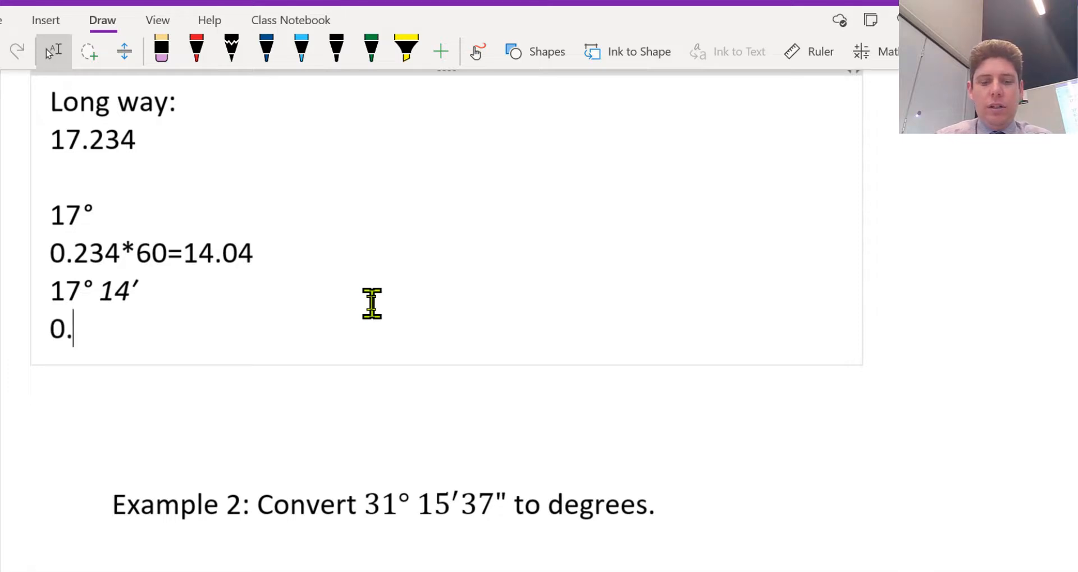
pyautogui.write('04')
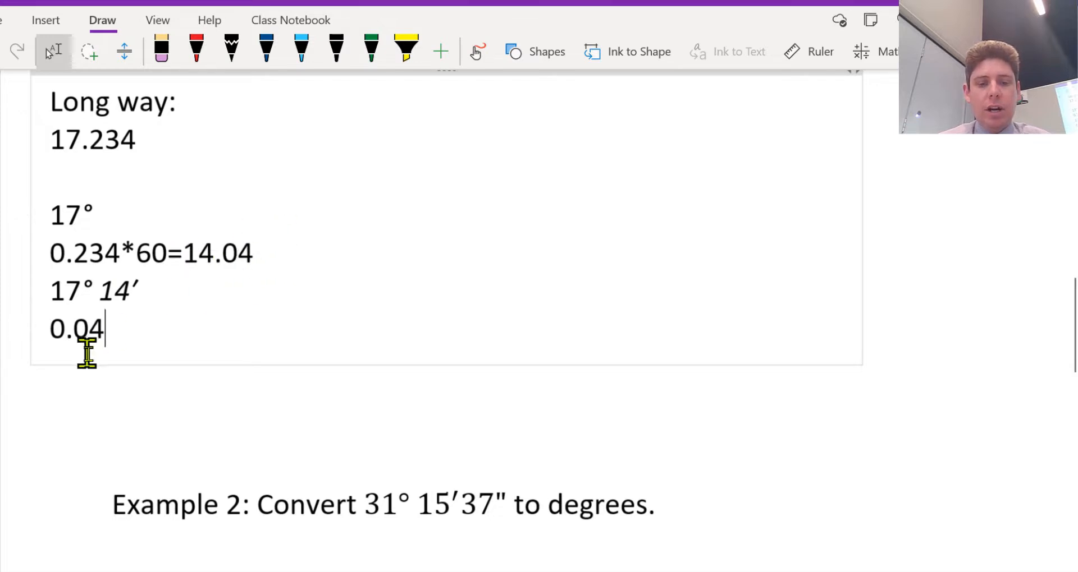
pyautogui.write('*')
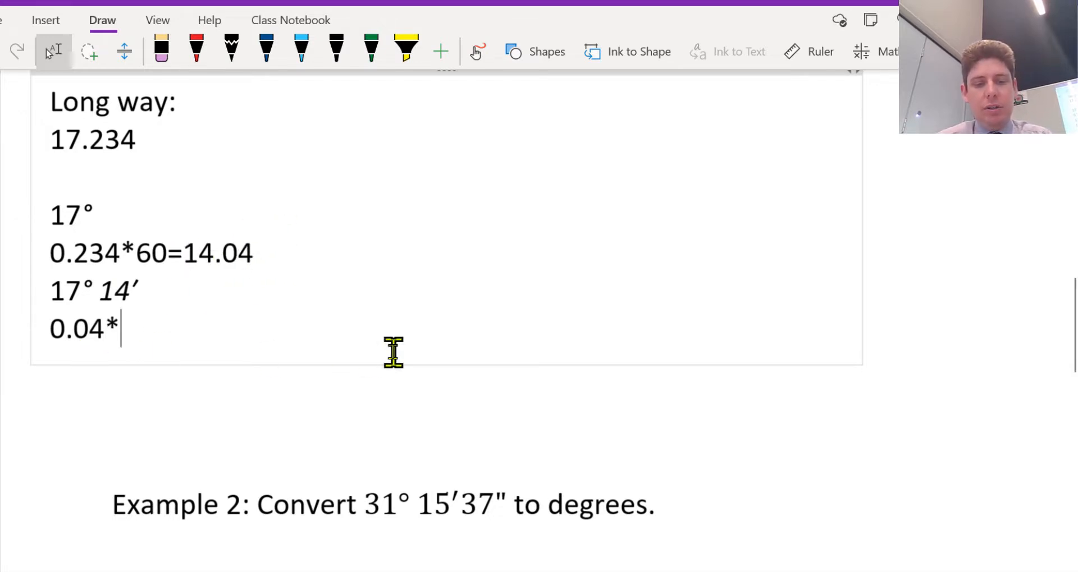
pyautogui.write('6-')
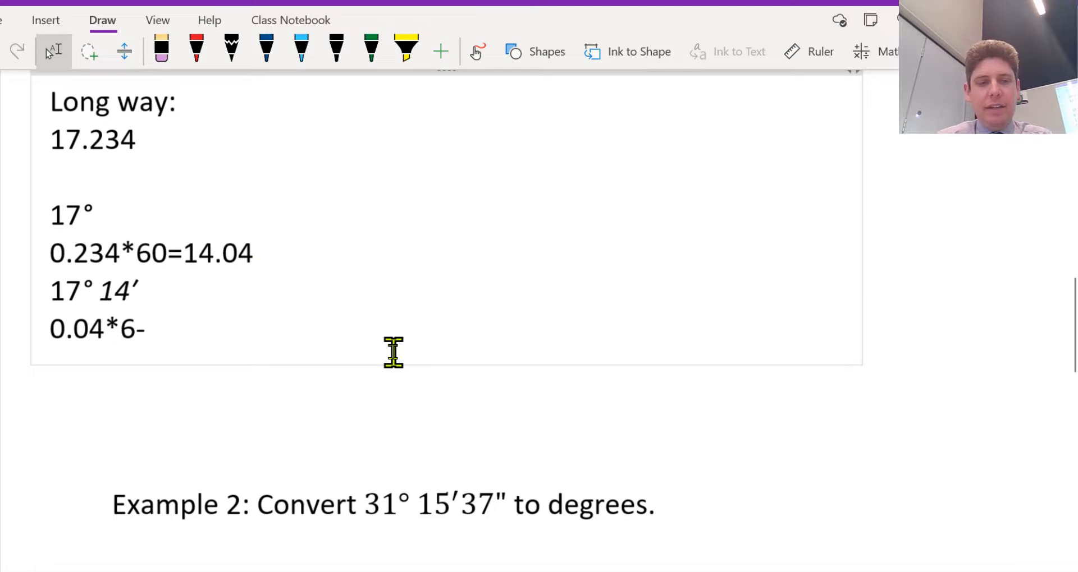
pyautogui.write('0=2.4')
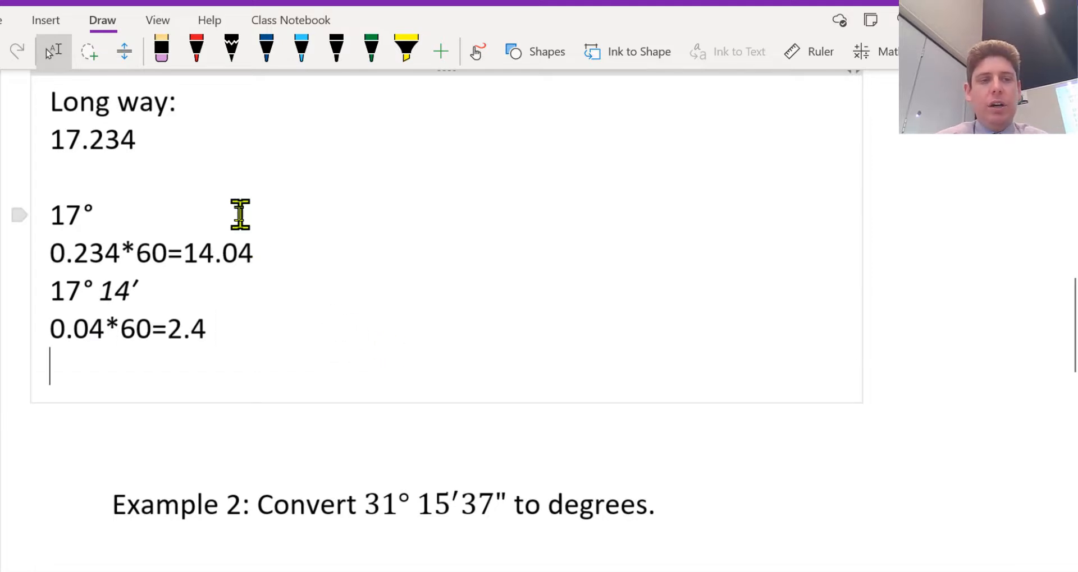
# Write the conclusion 17.234=17°14'2.4"
pyautogui.write('17')
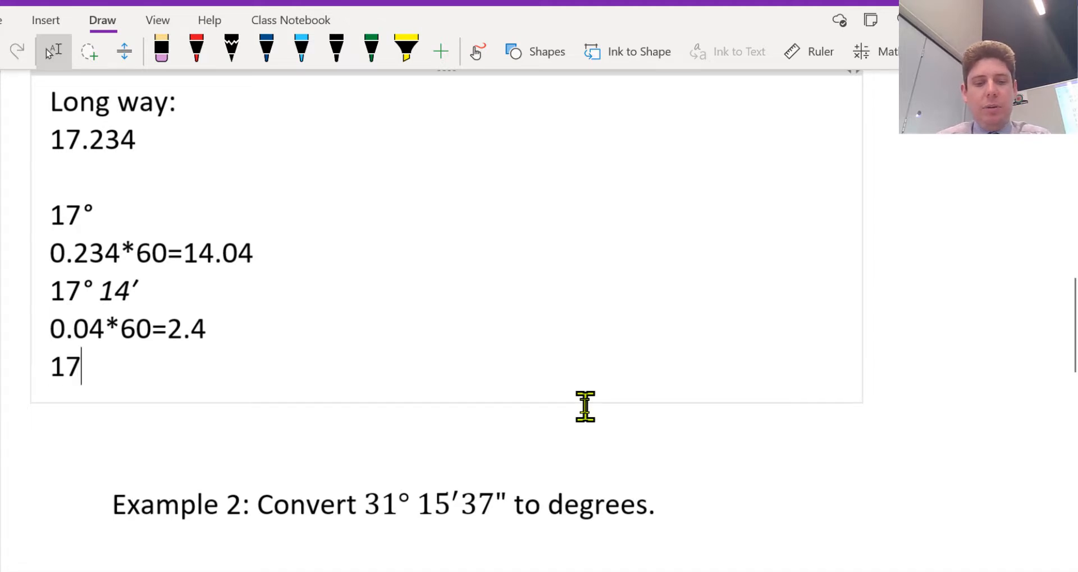
pyautogui.write('.234=')
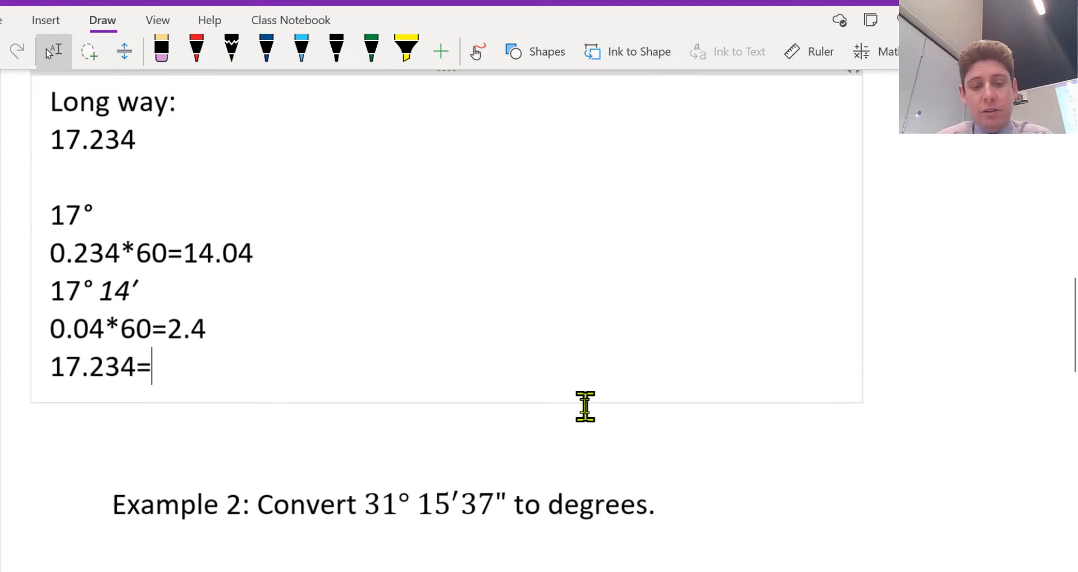
pyautogui.write('17')
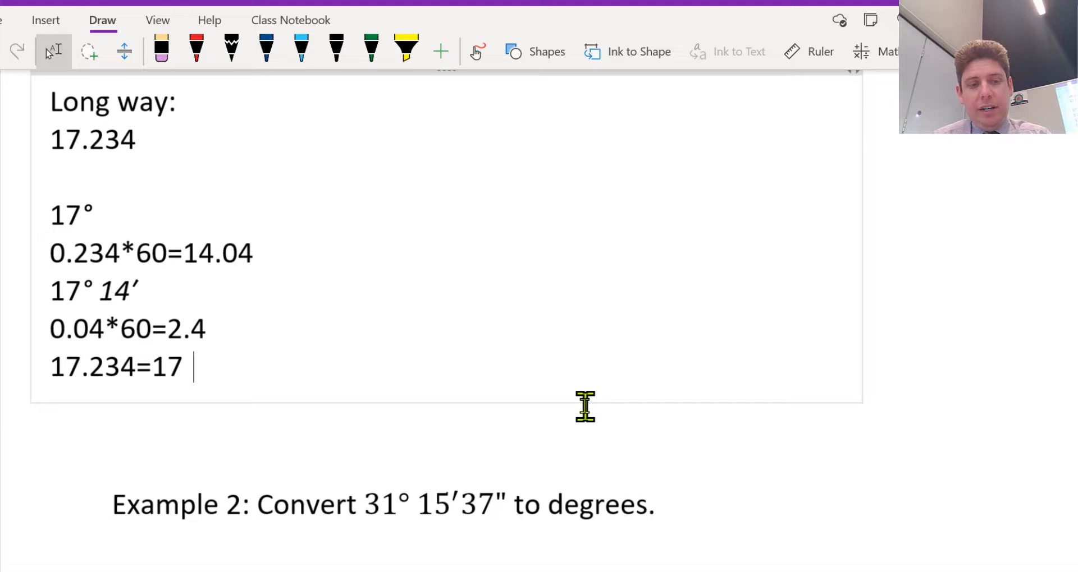
pyautogui.write('°')
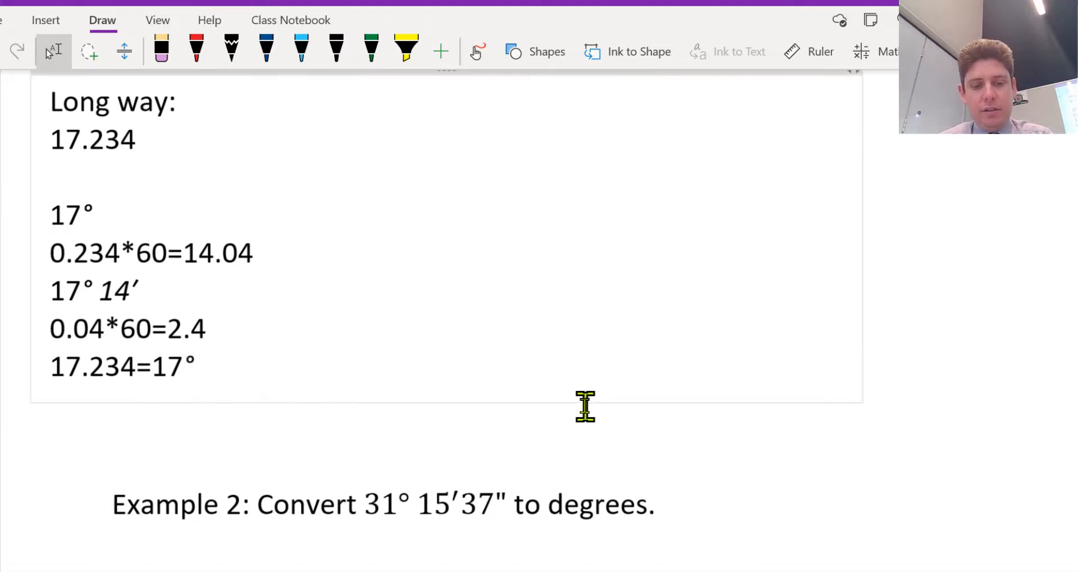
pyautogui.write("14'")
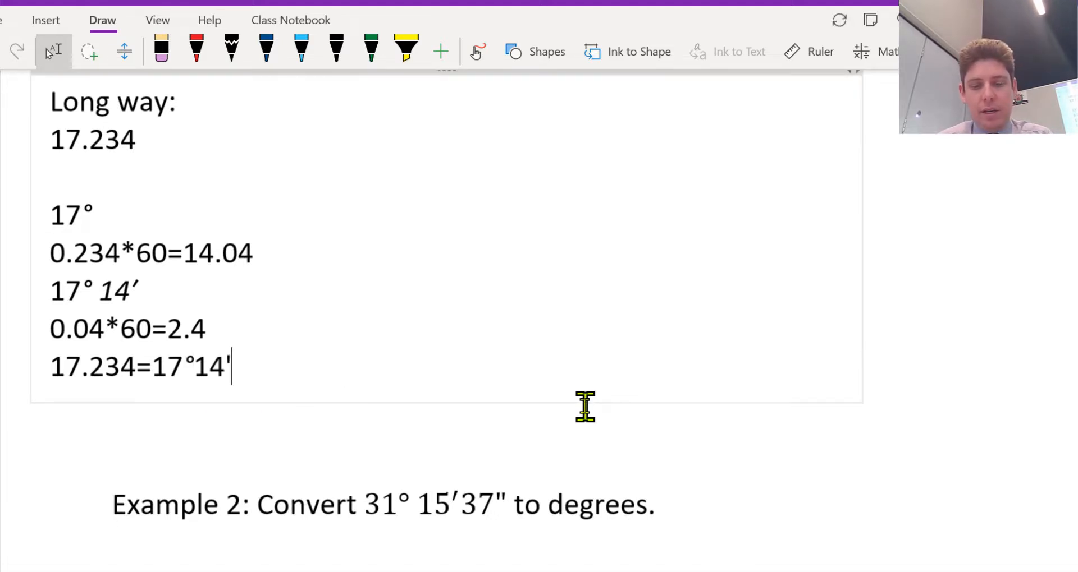
pyautogui.write('2.')
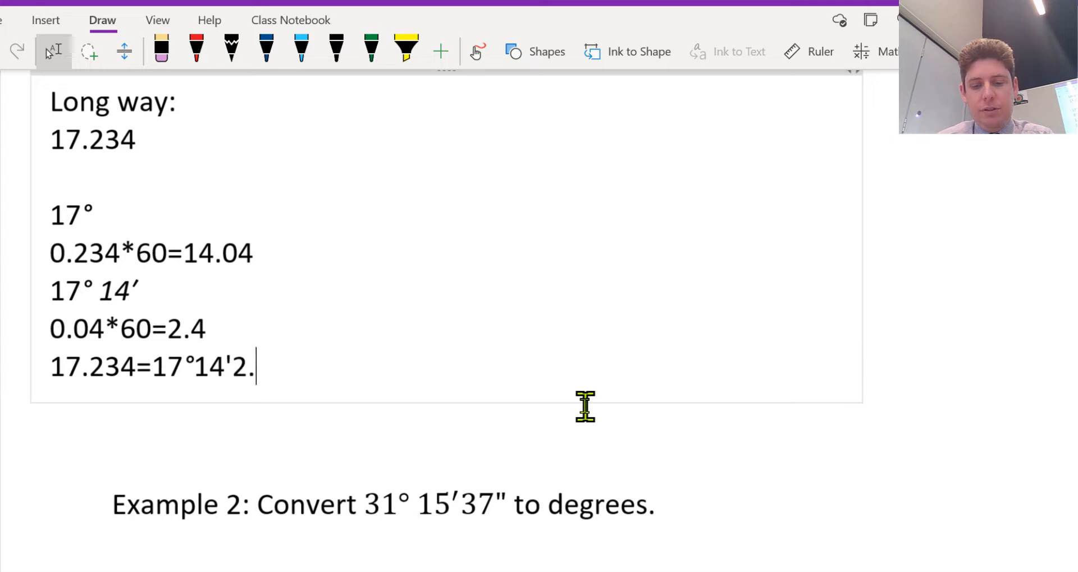
pyautogui.write('4"')
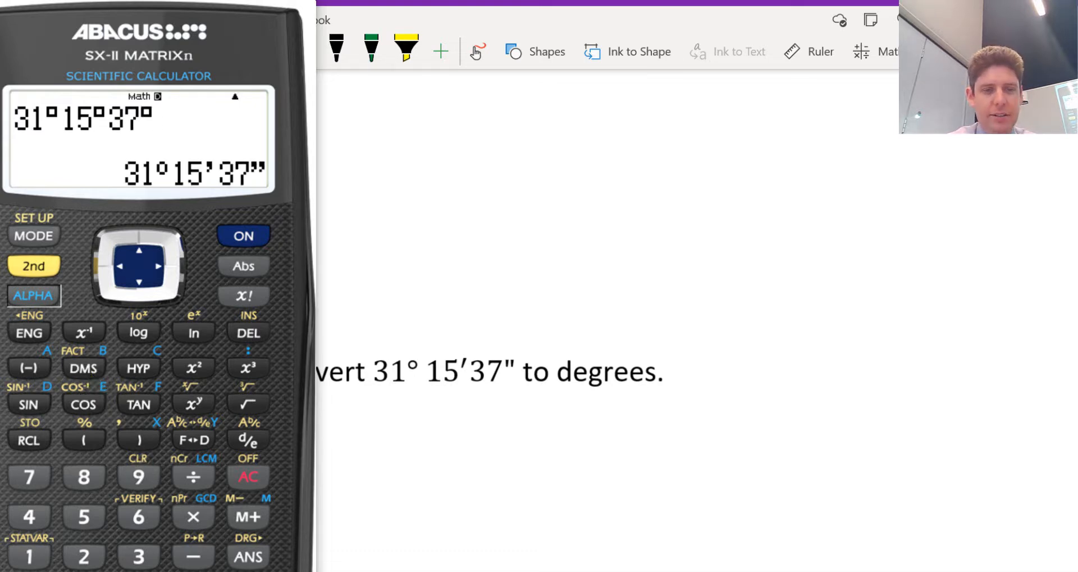
pyautogui.moveTo(61, 120)
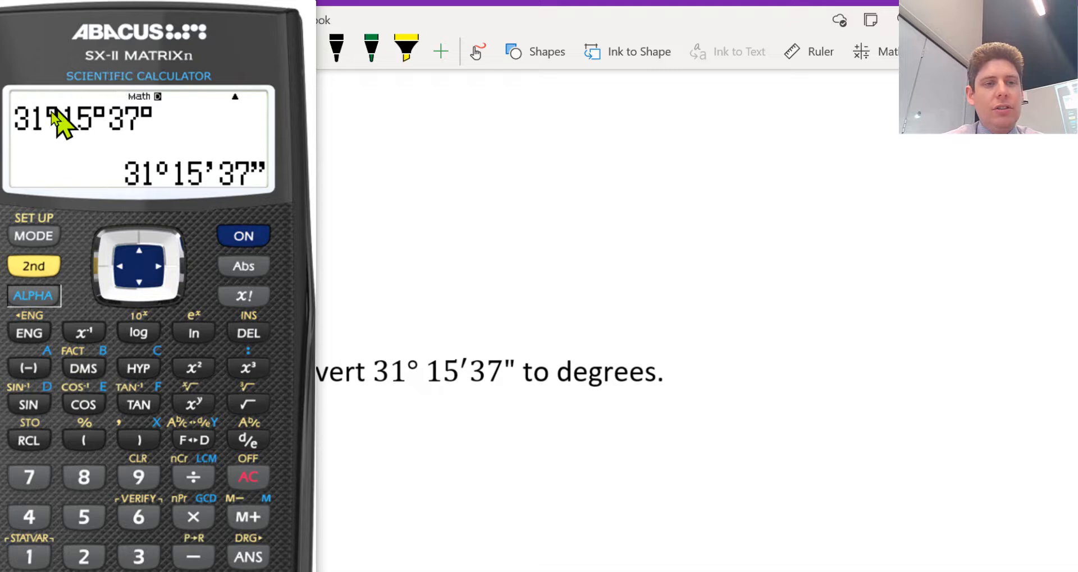
pyautogui.moveTo(96, 142)
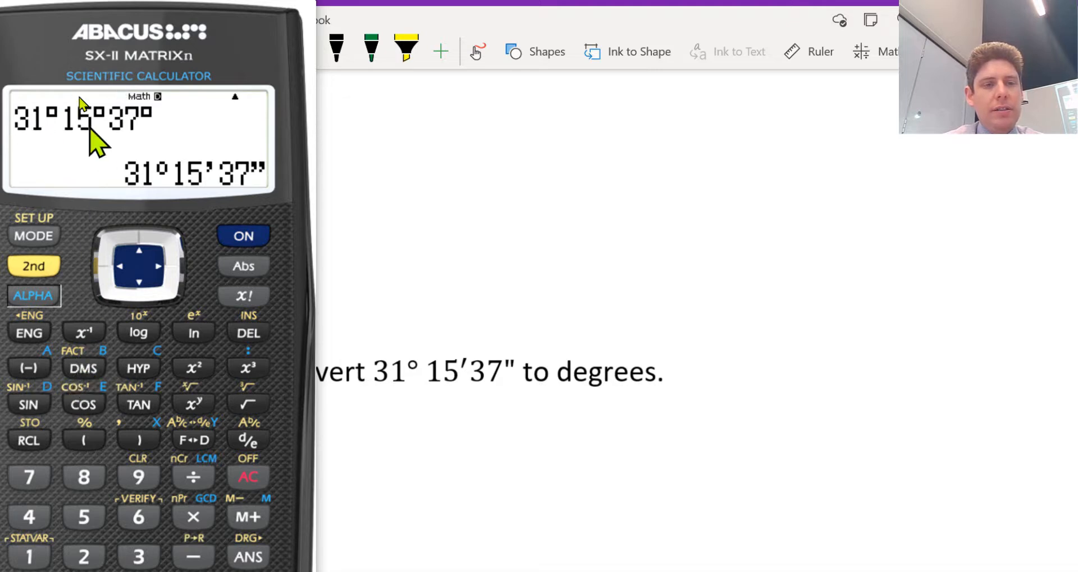
pyautogui.moveTo(120, 155)
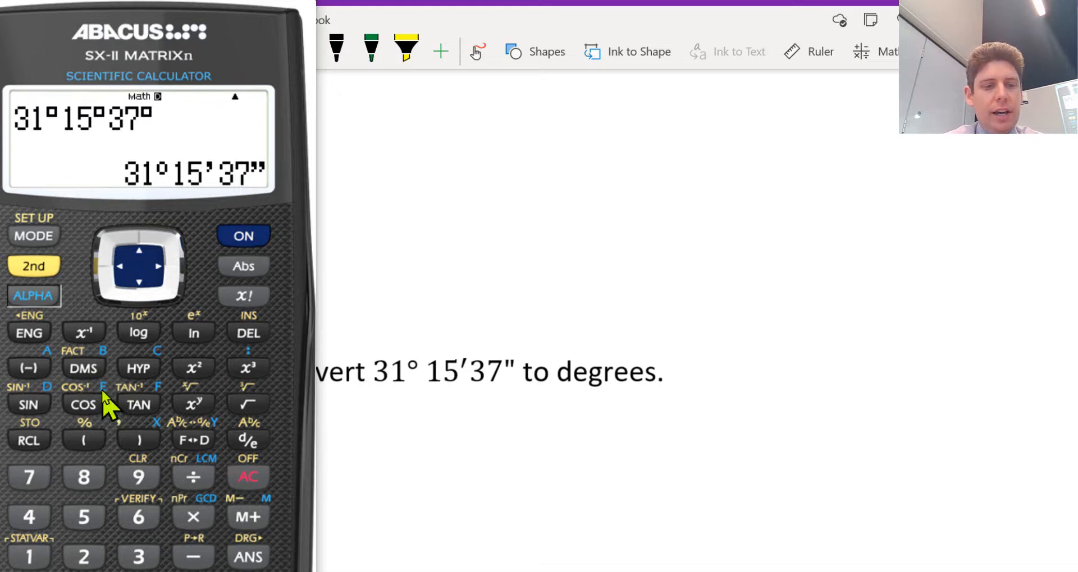
# Convert the entered 31°15'37" to decimal degrees on the calculator
pyautogui.click(83, 370)
pyautogui.write('31° 15′37" =')
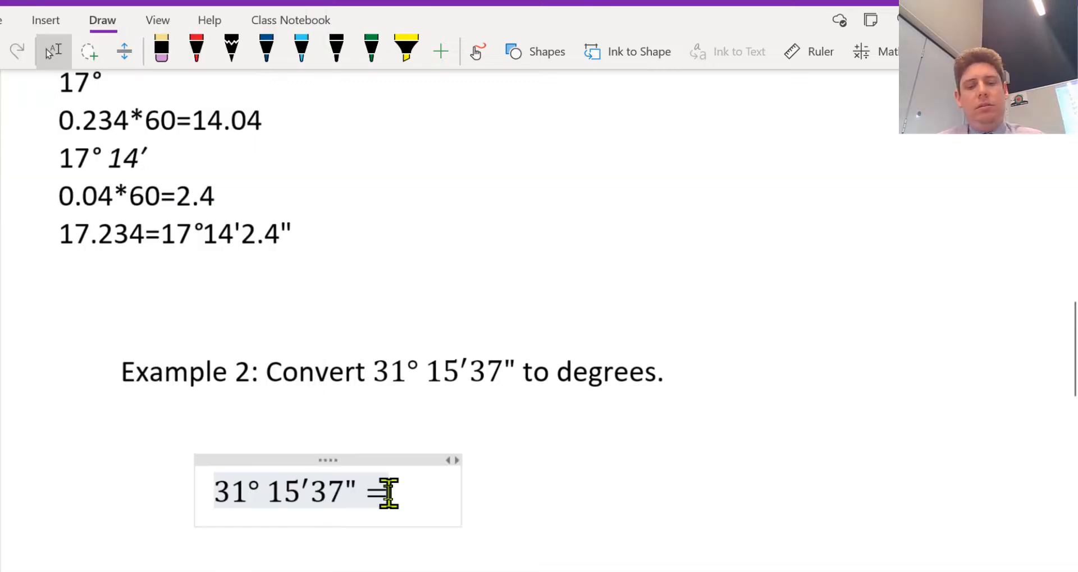
# Enter the decimal answer 31.26027 after the equals sign in Example 2
pyautogui.write('31.260')
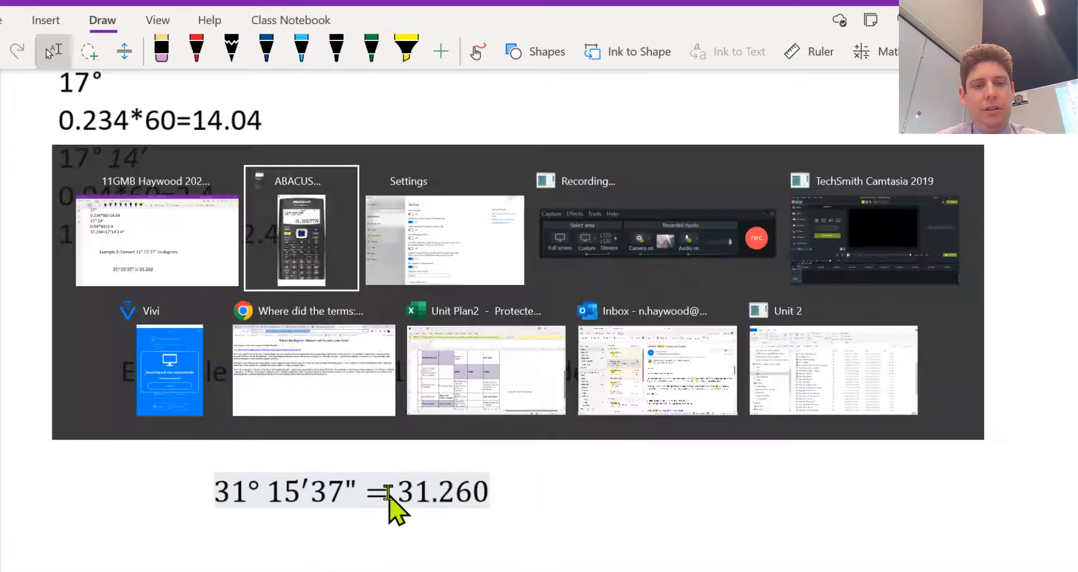
pyautogui.write('27')
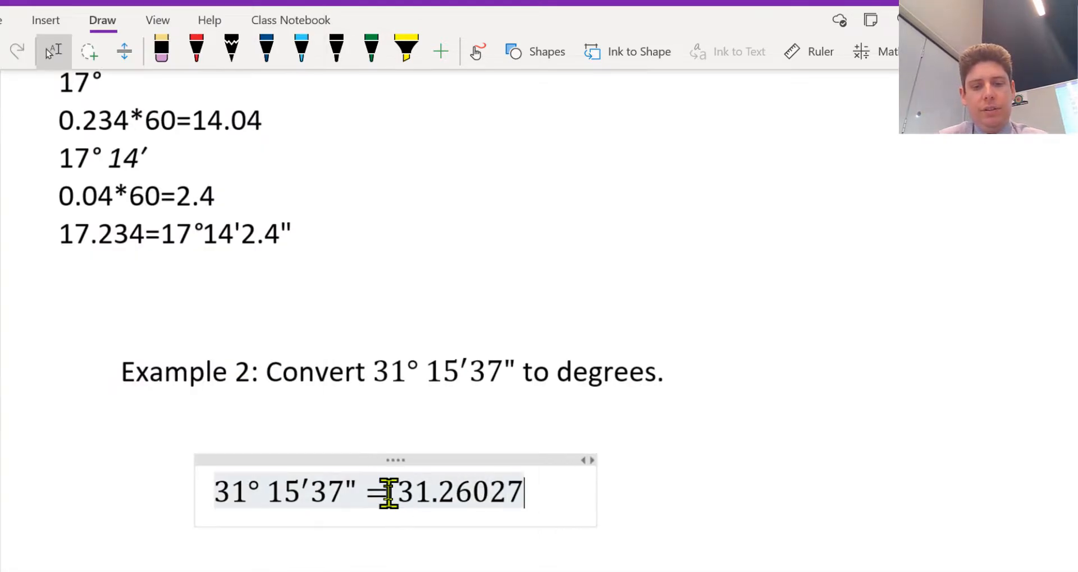